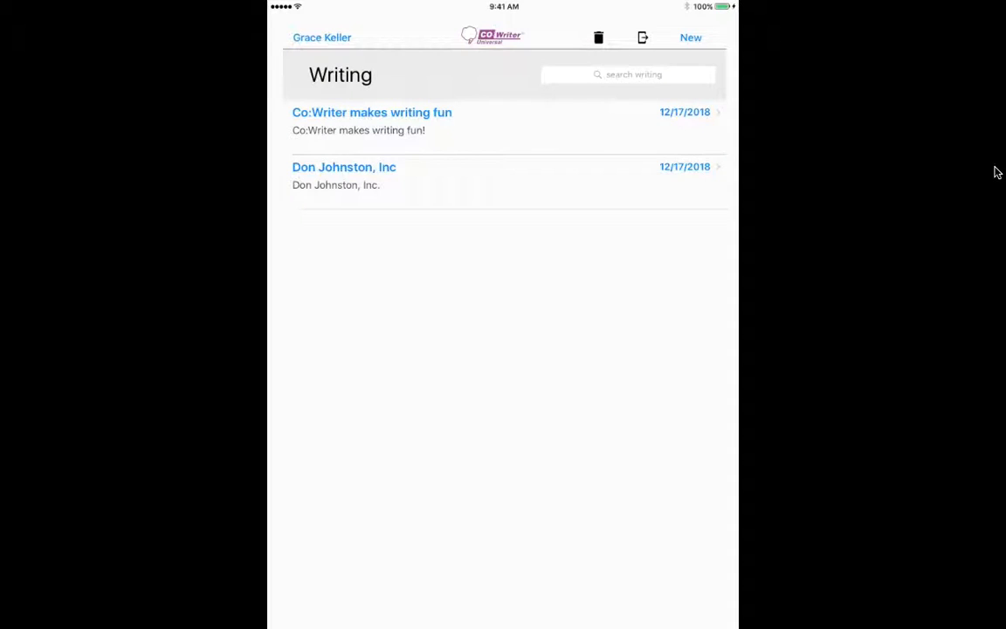
Open the saved 'Don Johnston, Inc' document from the Writing list into the editor.
{"action": "left_click", "coordinate": [342, 168]}
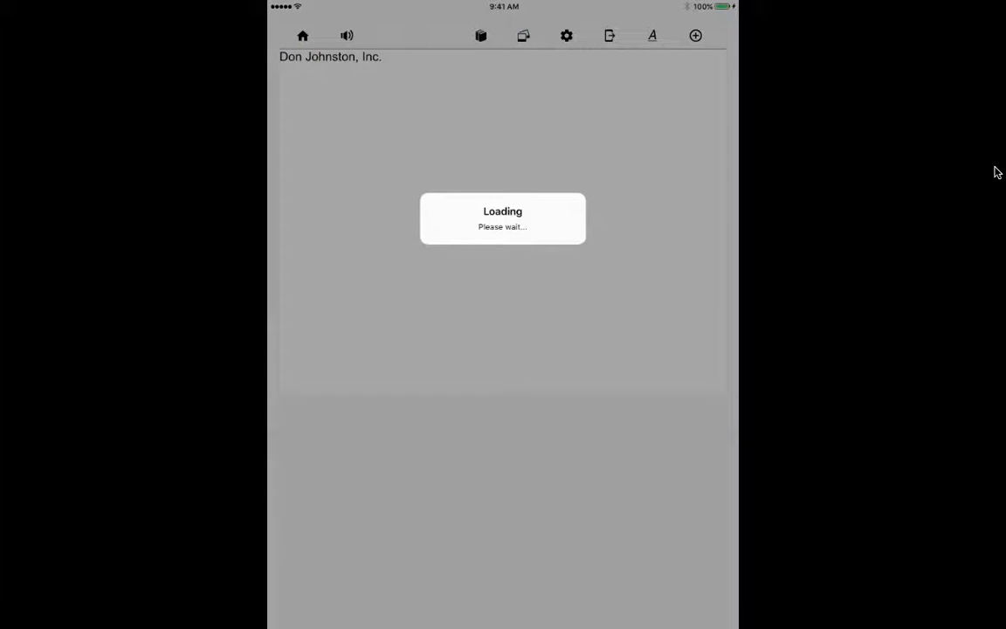